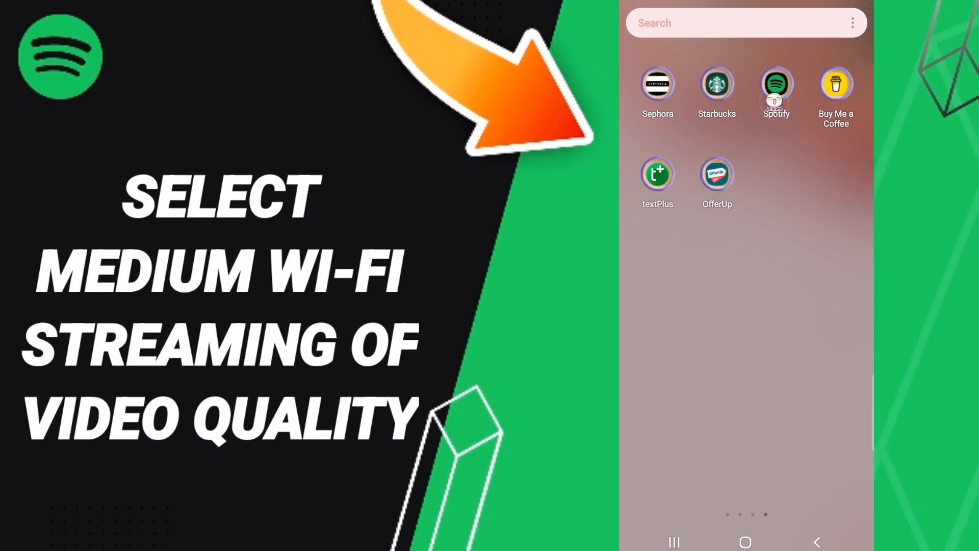
Launch Spotify from the home screen so its Home feed appears
{"action": "left_click", "coordinate": [777, 84]}
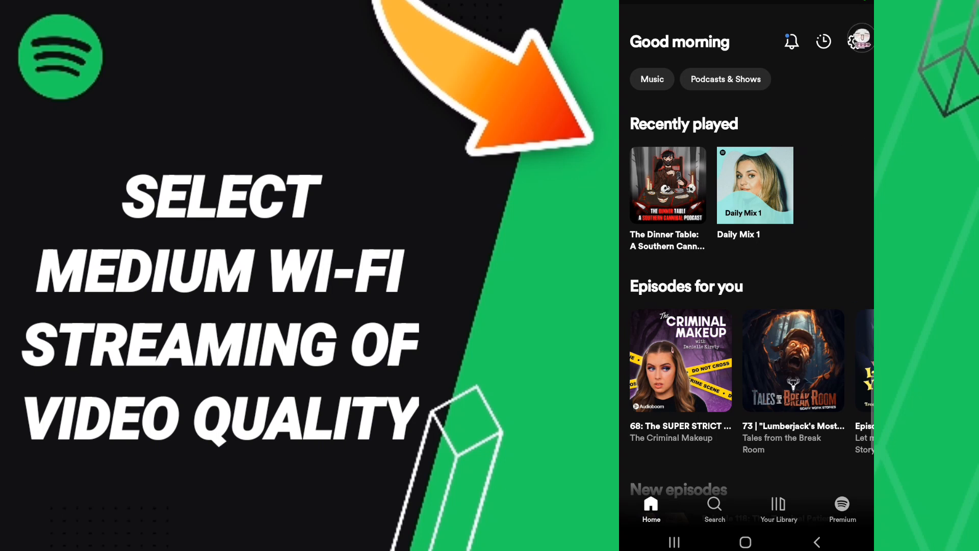
In Settings under Video Quality, set WiFi streaming to Medium and show its quality choices again
{"action": "left_click", "coordinate": [857, 42]}
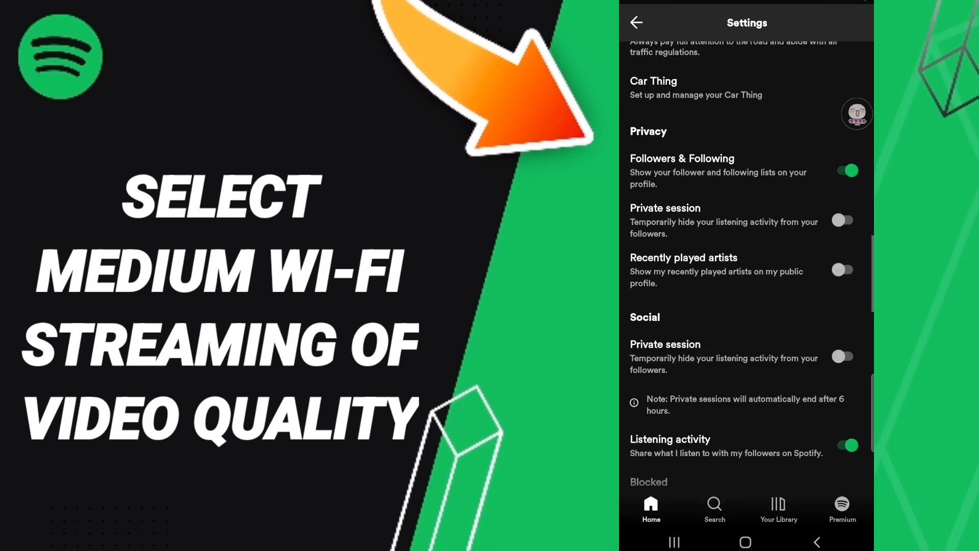
{"action": "scroll", "scroll_direction": "down", "scroll_amount": 3}
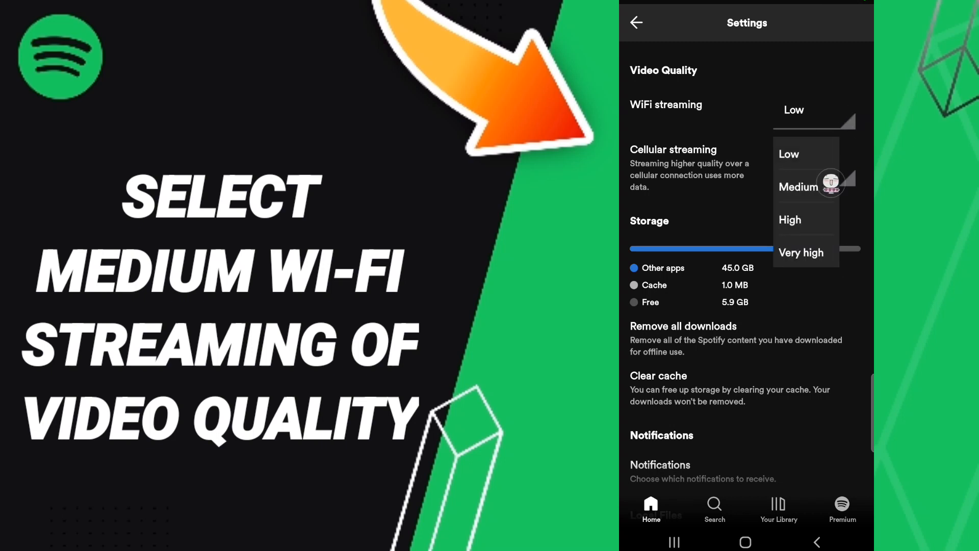
{"action": "left_click", "coordinate": [799, 187]}
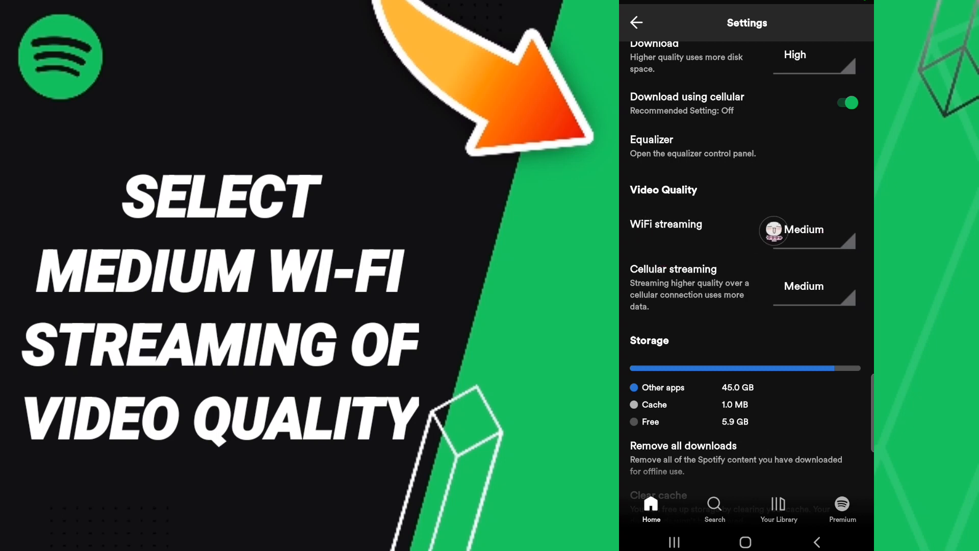
{"action": "left_click", "coordinate": [810, 231]}
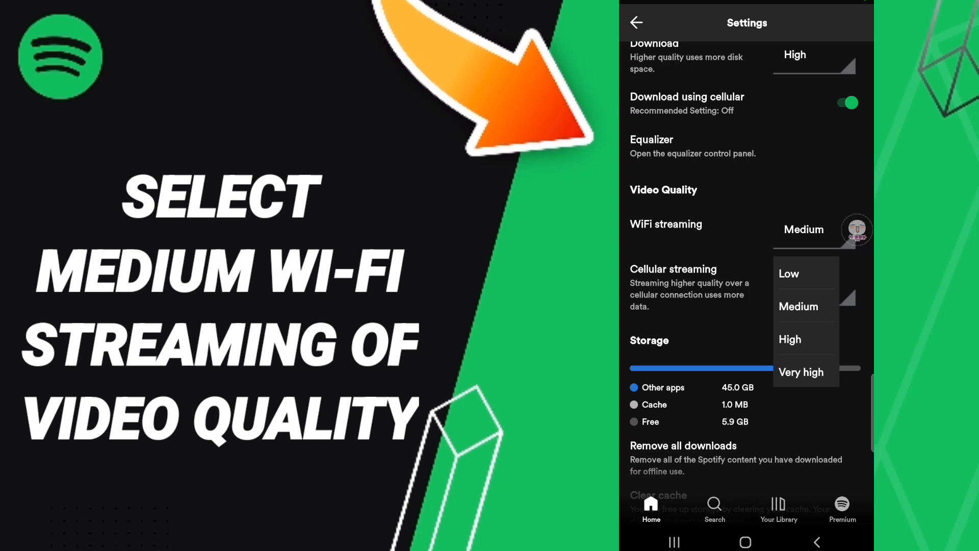